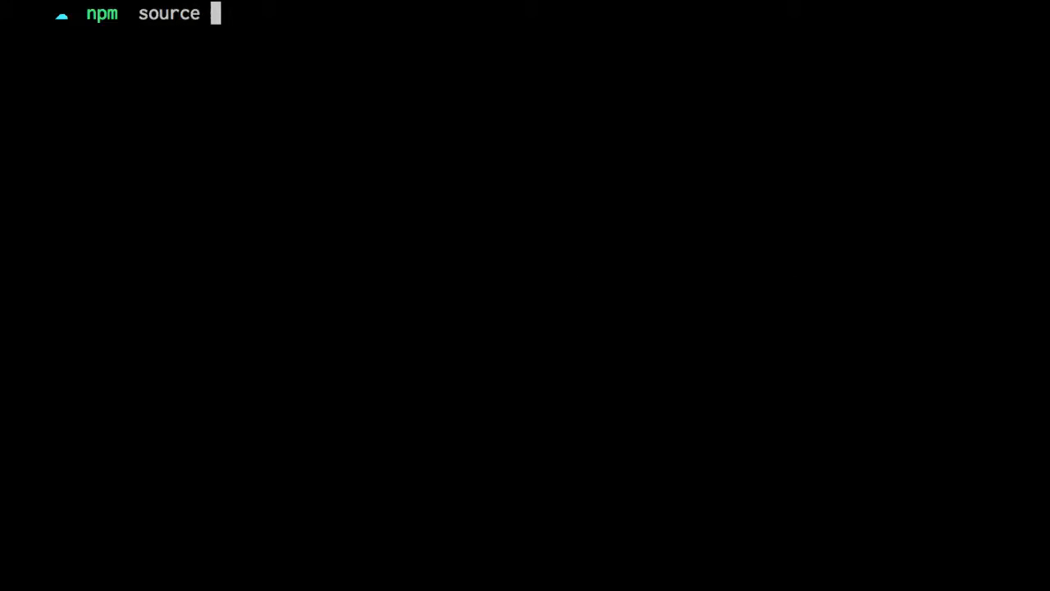
Type the command source <(npm completion) at the prompt without running it
text(<(npm com)
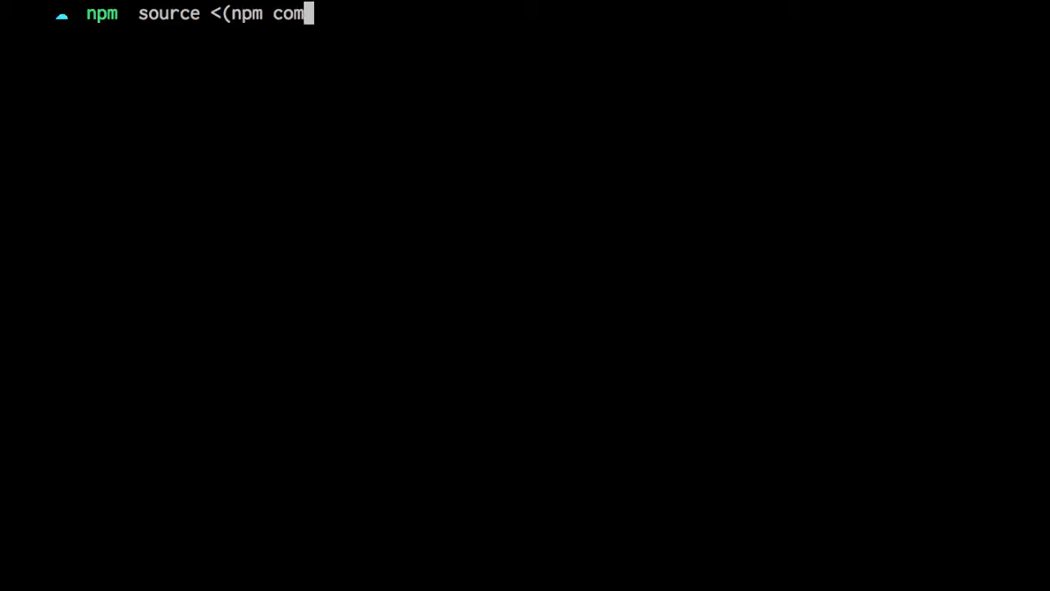
text(pletion))
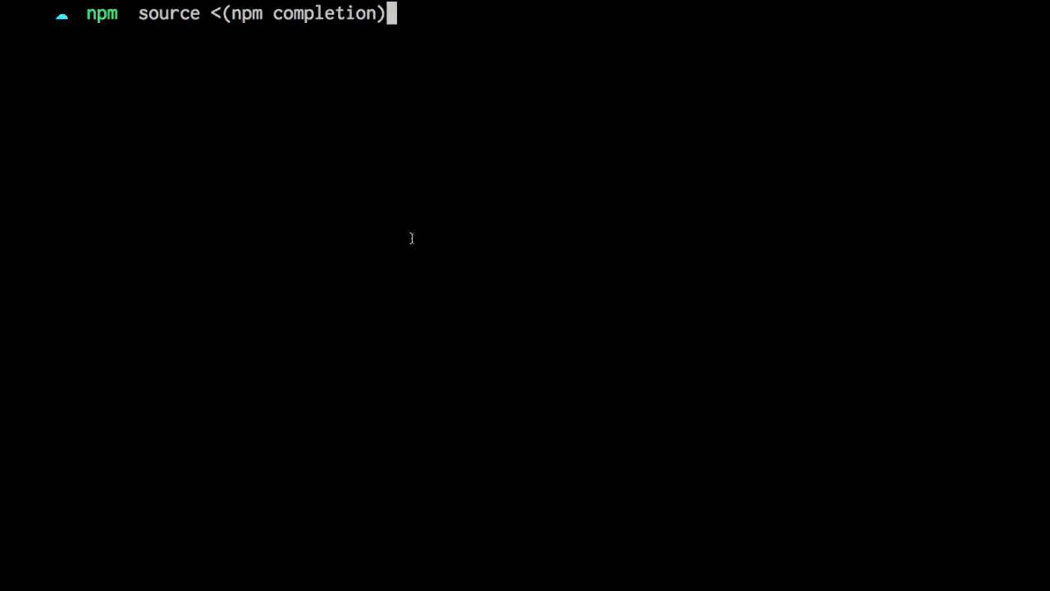
mouse_move(149, 74)
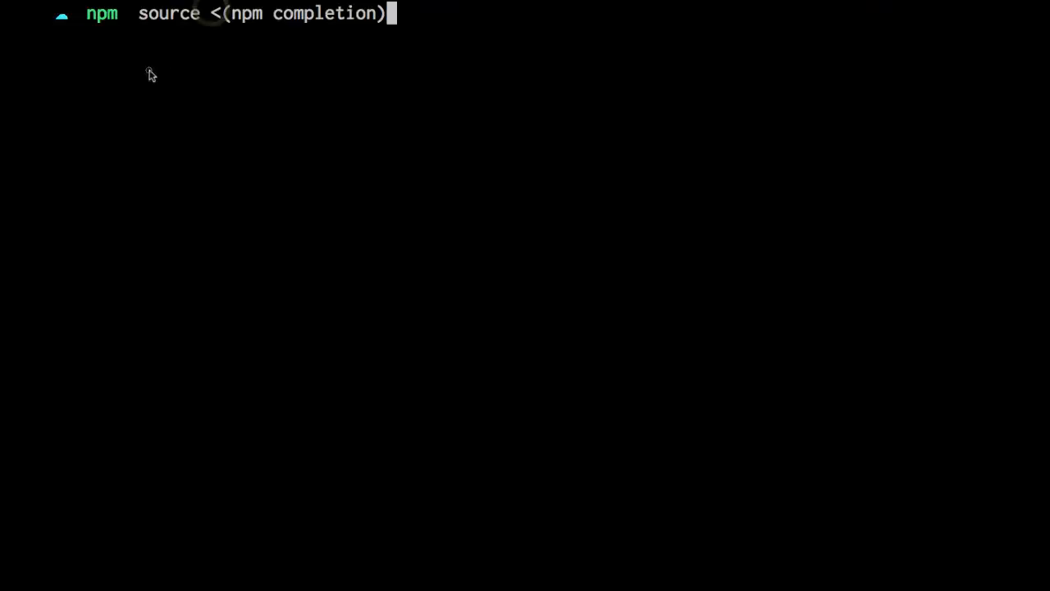
Run source <(npm completion) and test Tab completion on npm
key(Return)
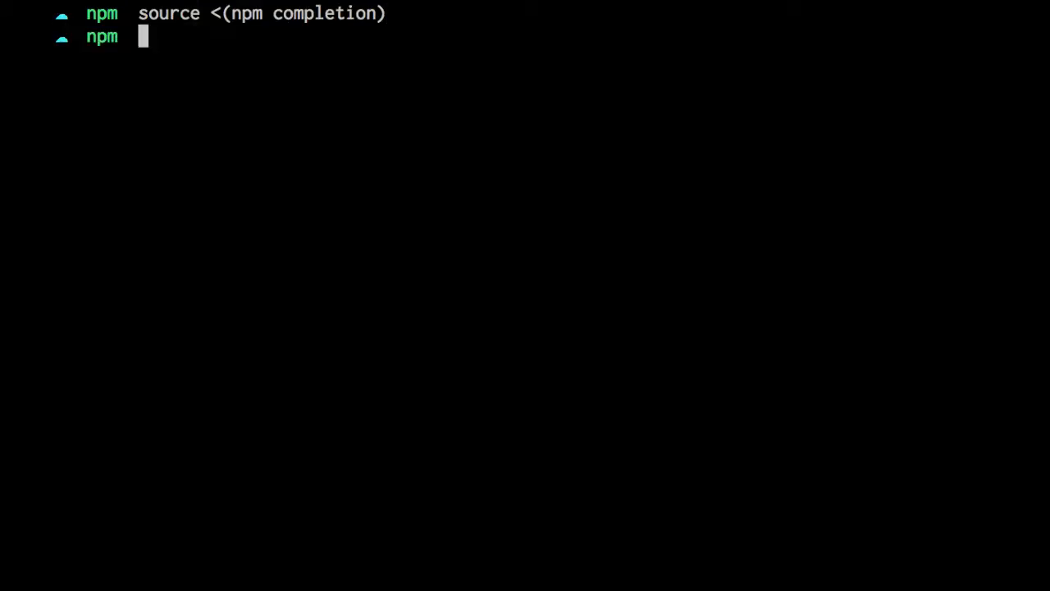
text(npm)
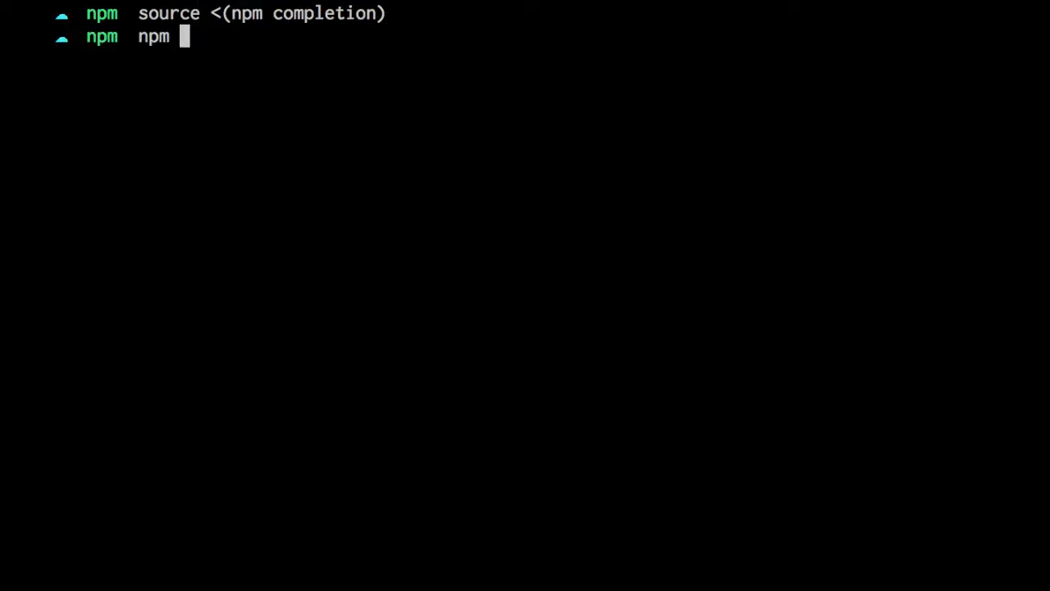
key(Tab)
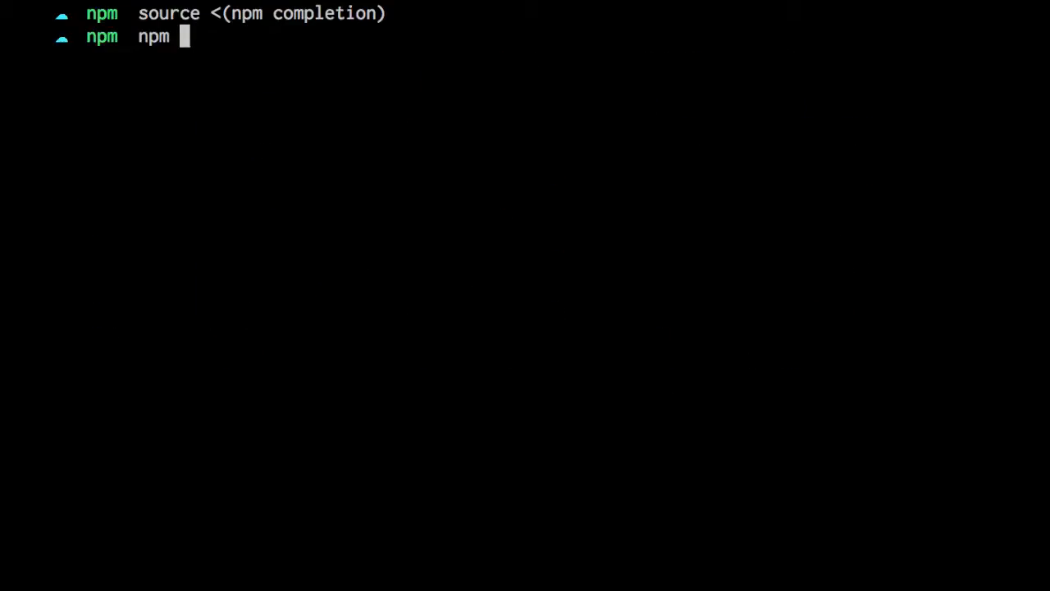
Check that npm in suggests subcommands like info, then abandon the test command
text(in)
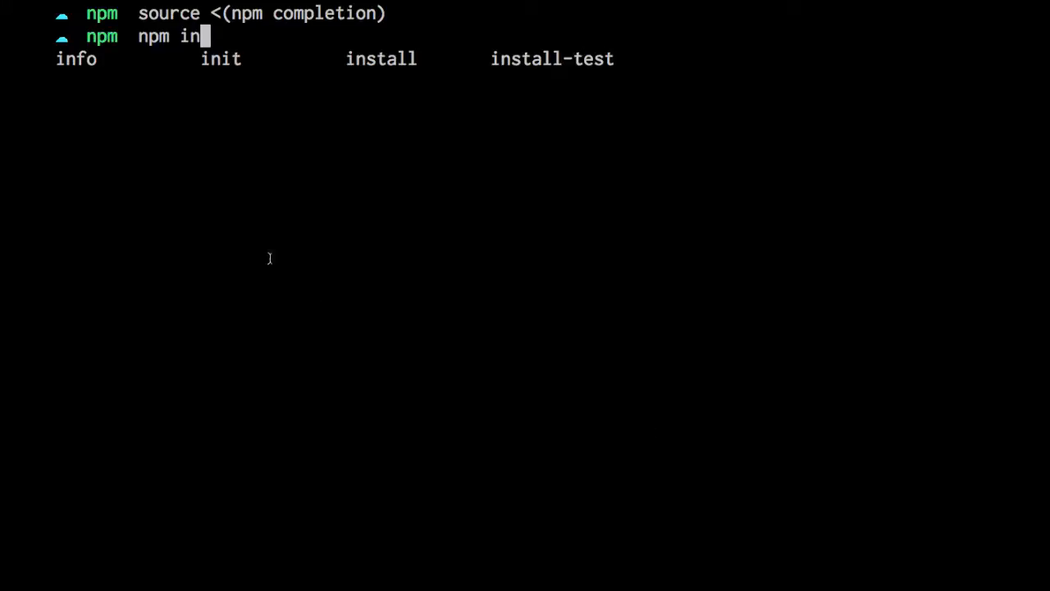
key(Tab)
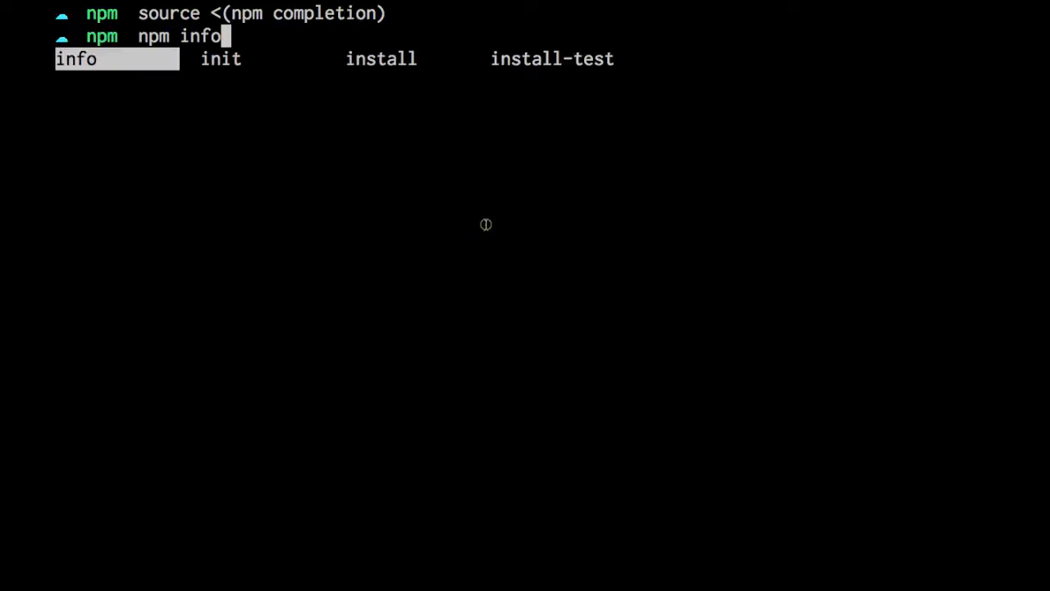
key(BackSpace)
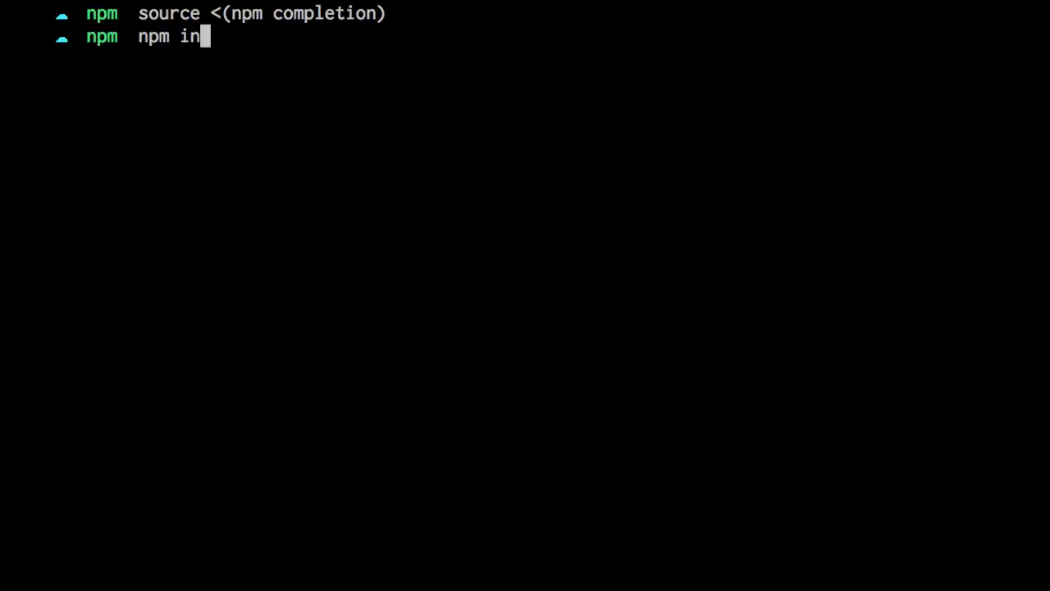
key(Return)
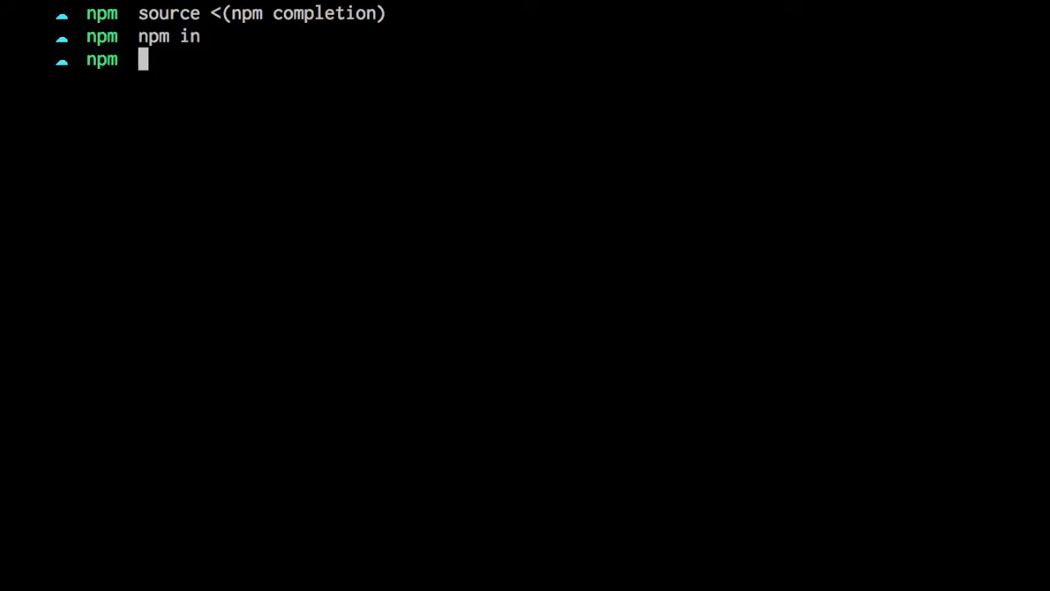
Run npm completion >> ~/.bashrc, then start typing vim ~/. at the new prompt
text(npm com)
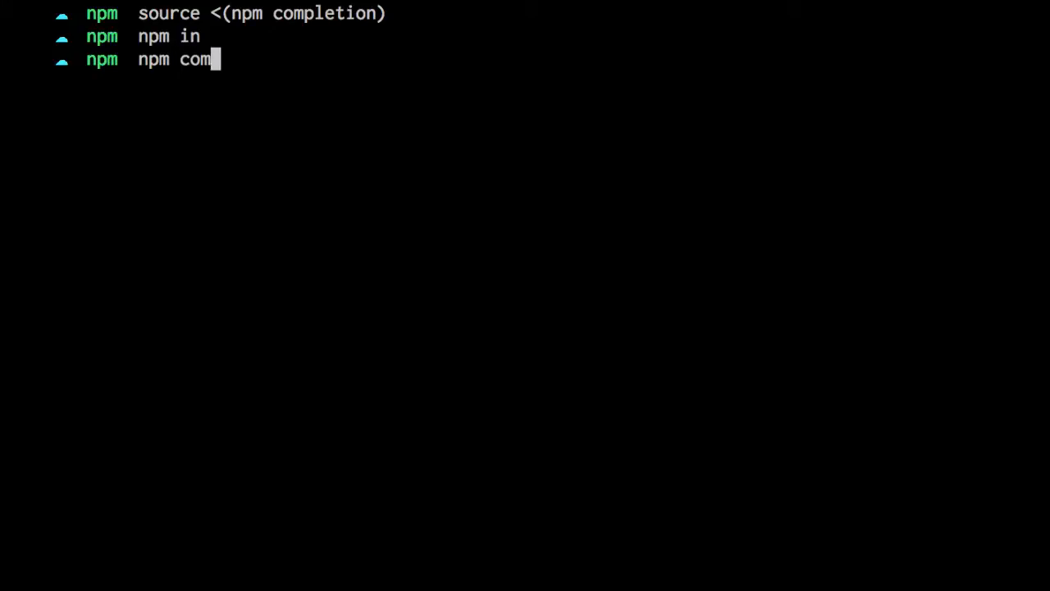
text(pletion >>)
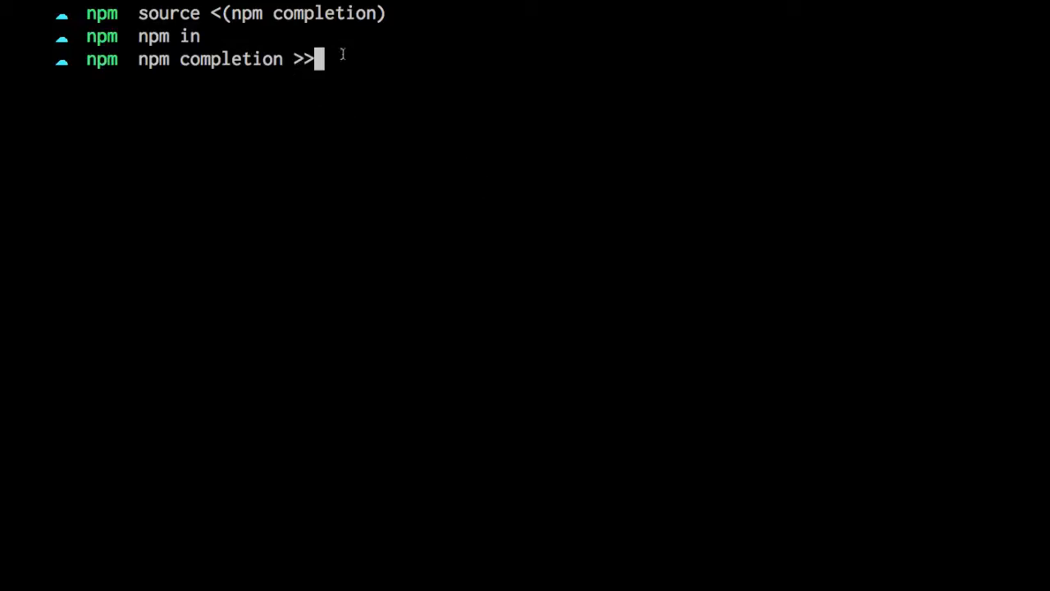
text(~/.)
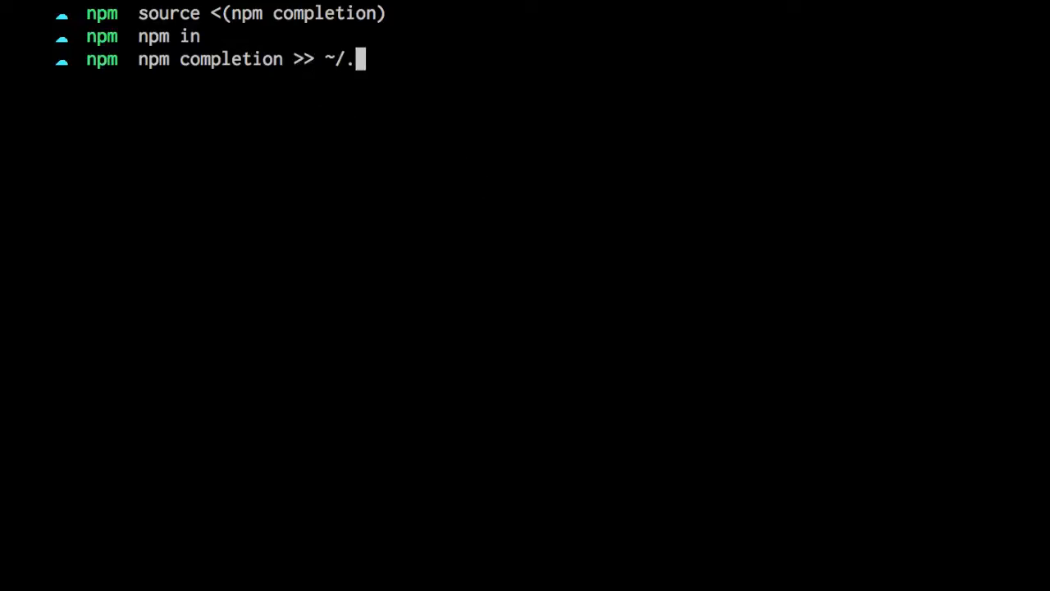
text(bashrc)
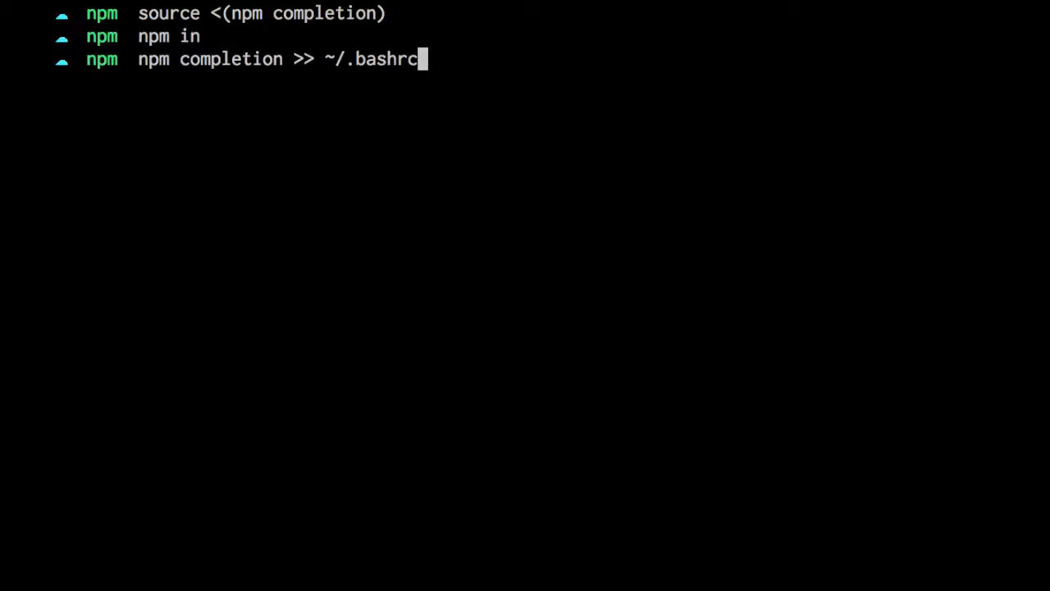
mouse_move(368, 92)
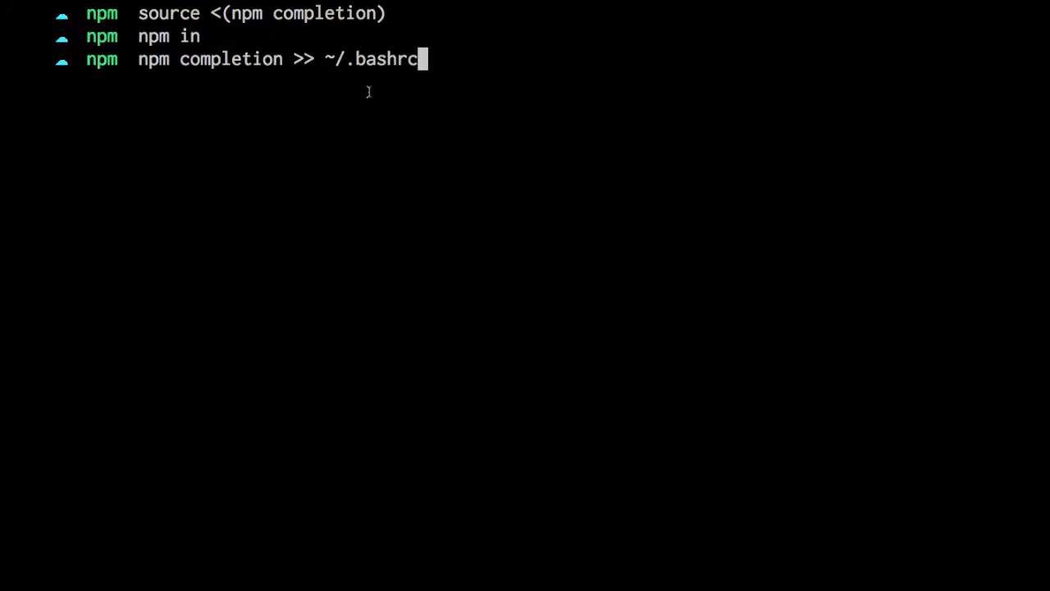
key(Return)
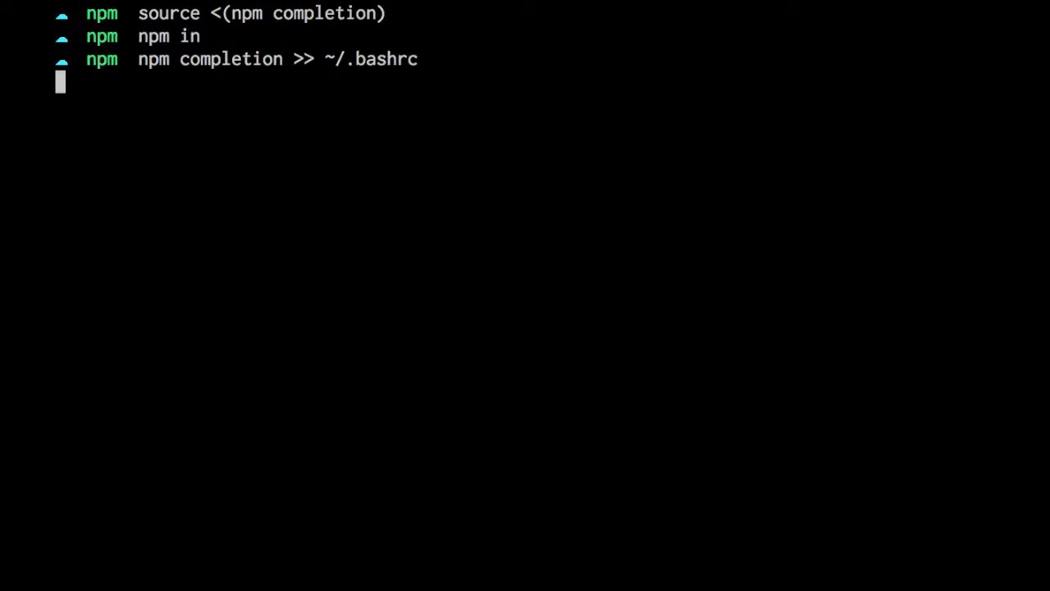
text(vim ~/.)
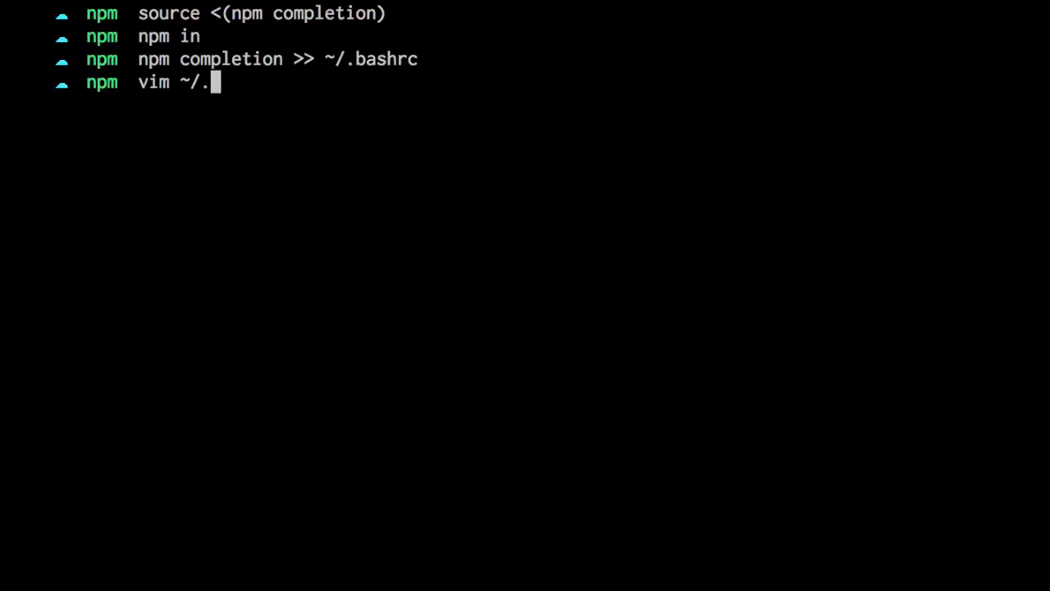
Open ~/.bashrc in vim and scroll through the appended npm completion block
key(Return)
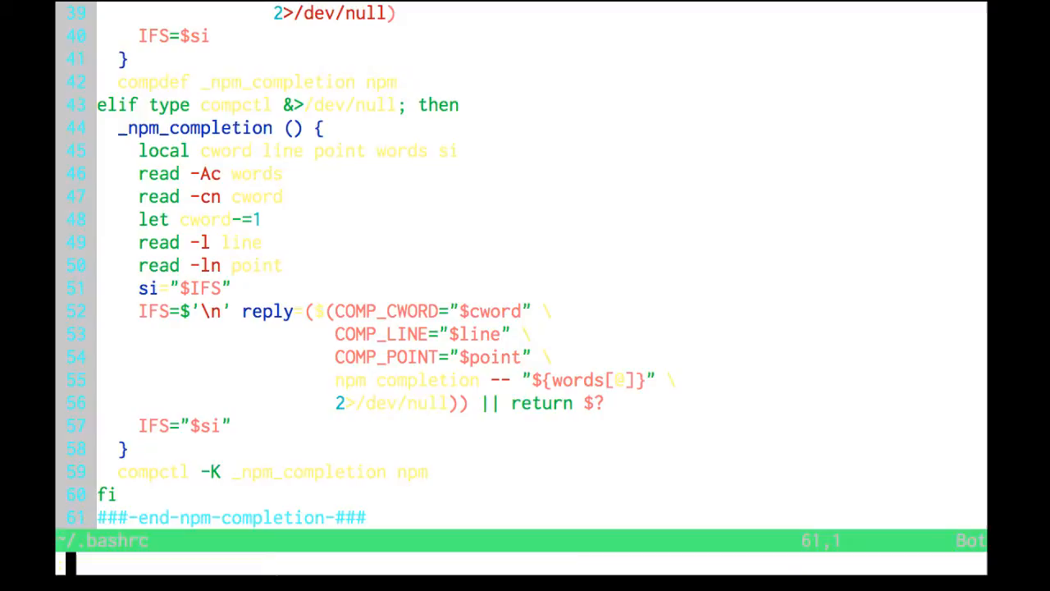
text(colorscheme)
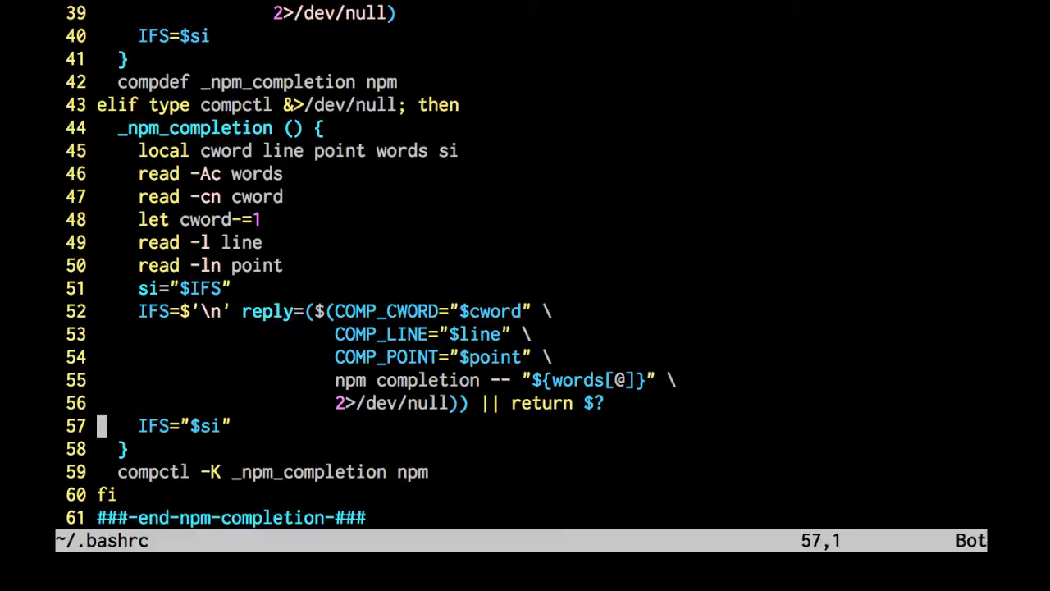
scroll(up, 3)
text(npm completion >> ~/.)
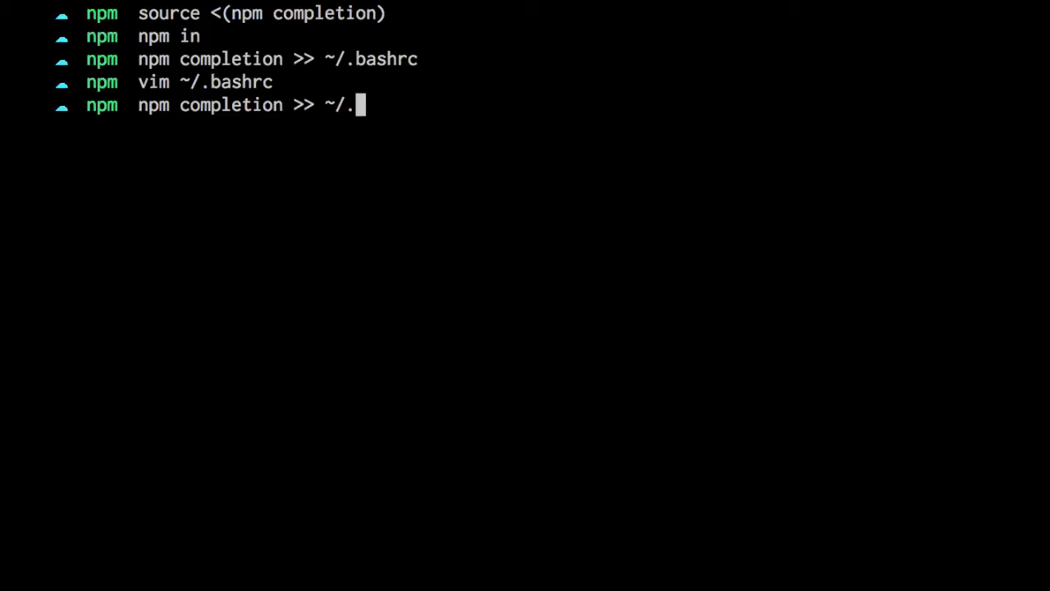
Finish typing npm completion >> ~/.zshrc without running it
text(zshrc)
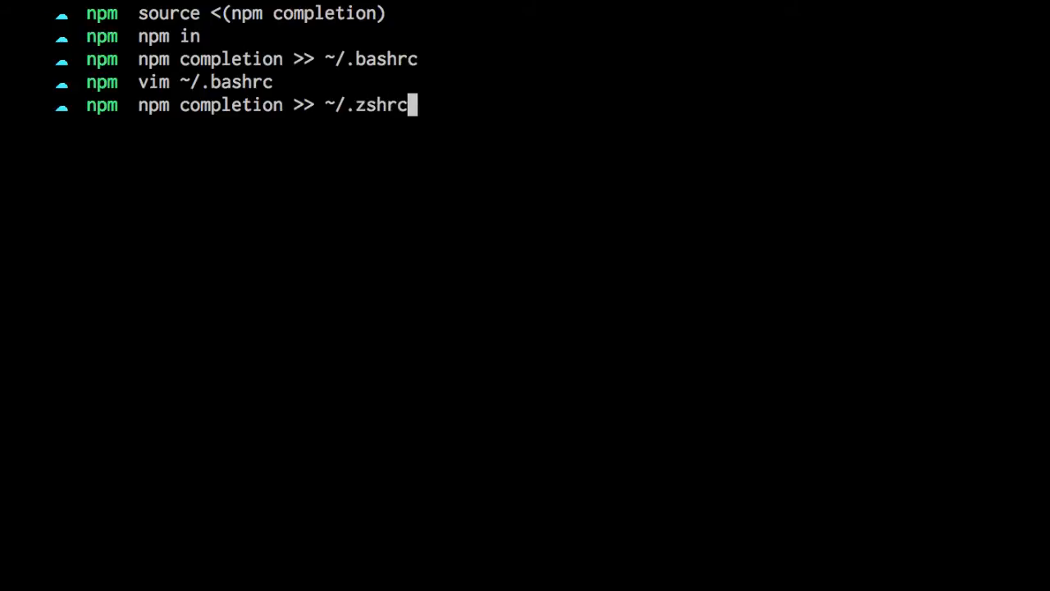
mouse_move(484, 210)
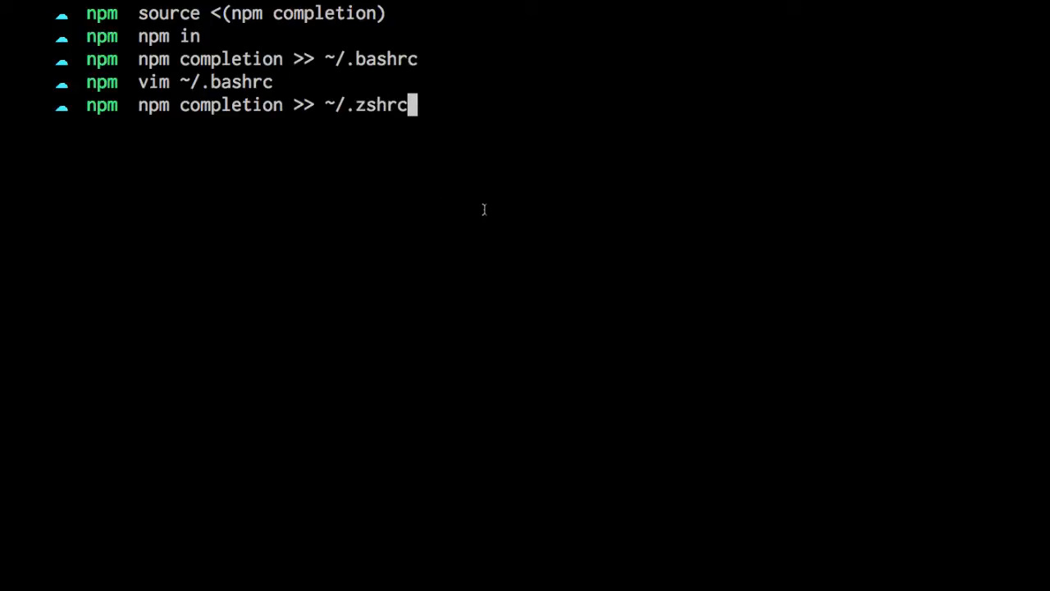
mouse_move(492, 176)
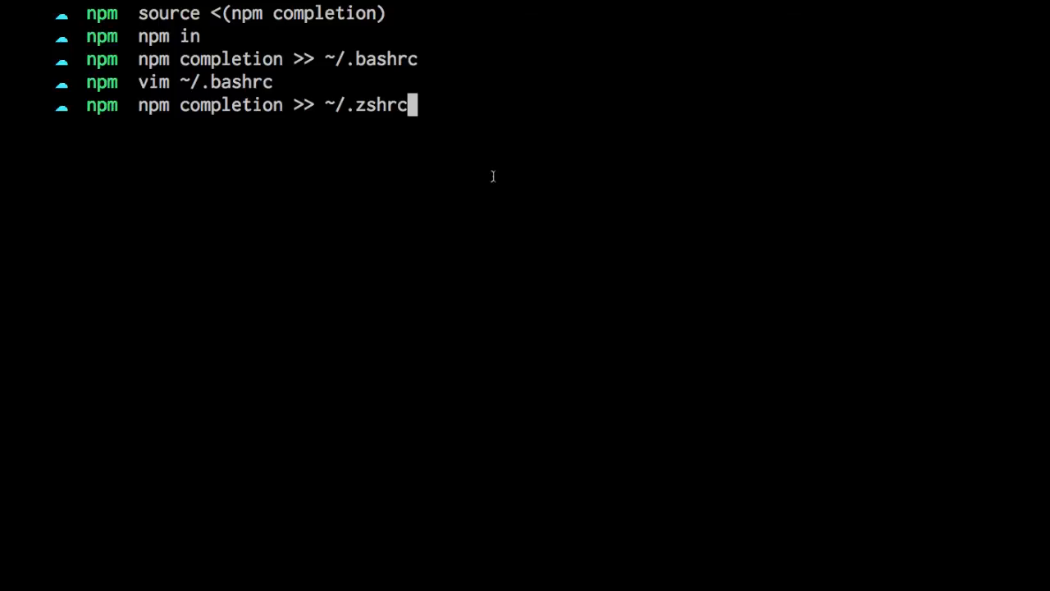